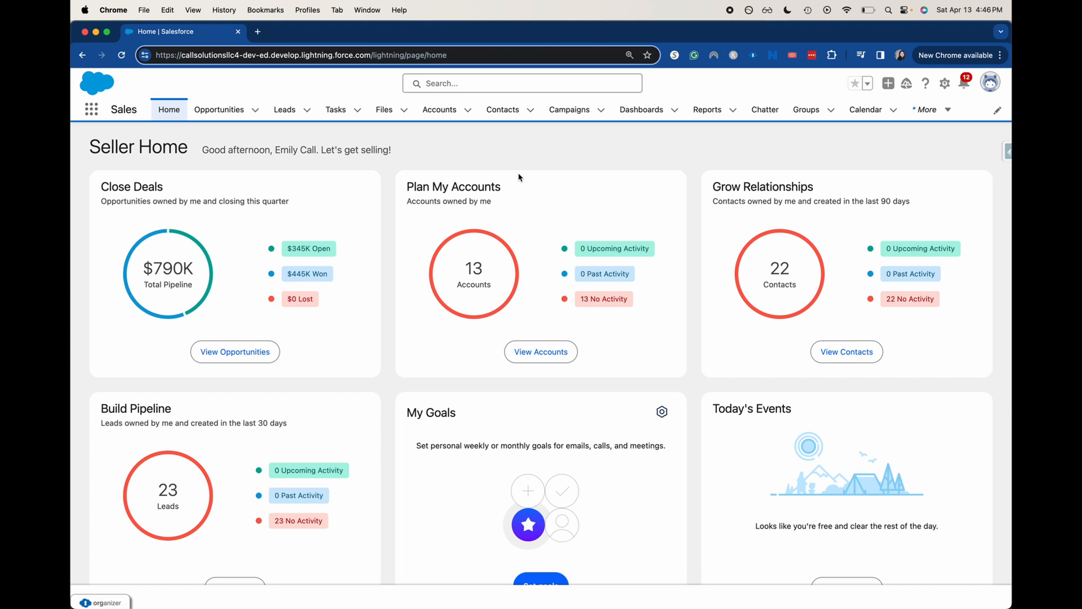
{"action": "mouse_move", "coordinate": [945, 83]}
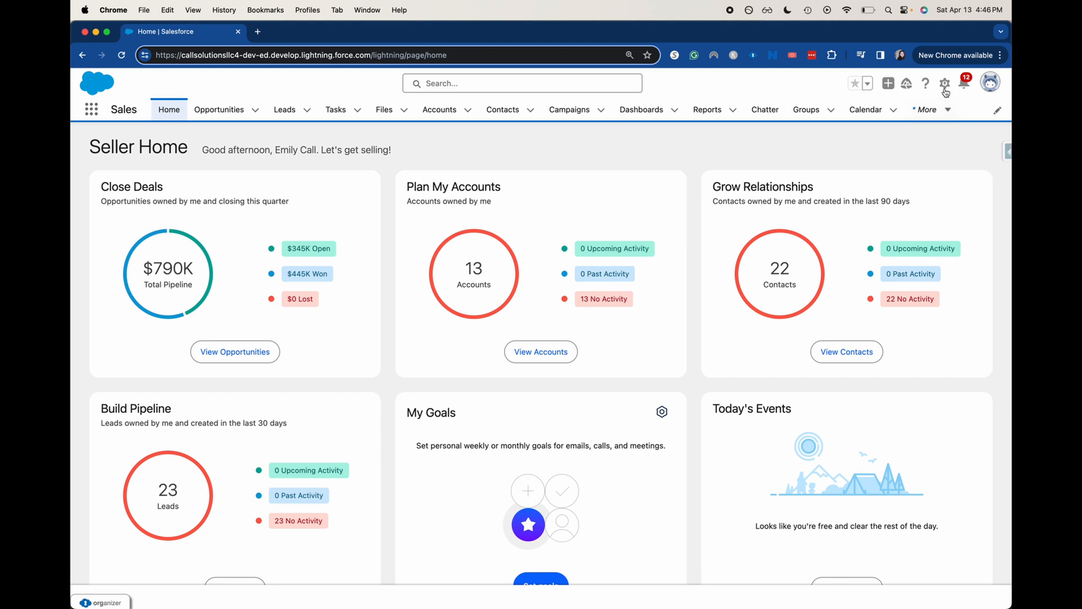
Step: Open Salesforce Setup Home from the gear menu in the header
{"action": "left_click", "coordinate": [945, 83]}
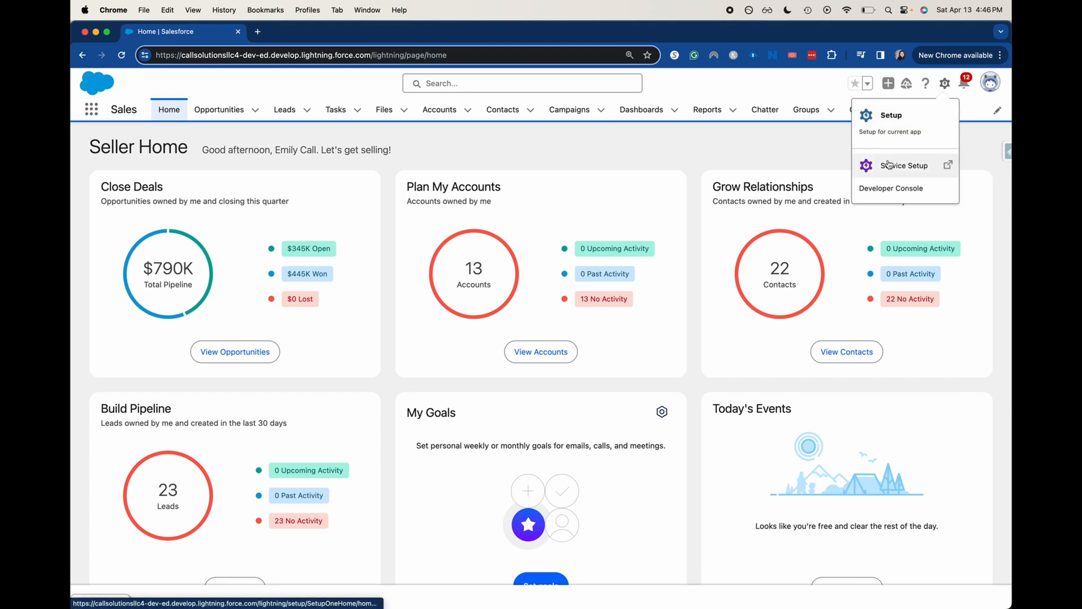
{"action": "left_click", "coordinate": [891, 115]}
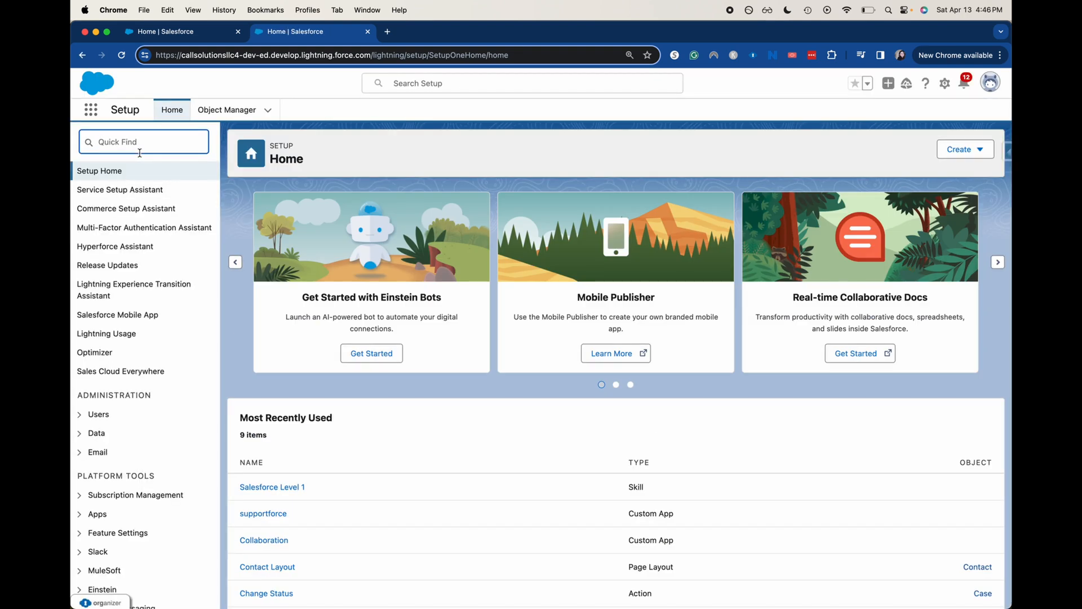
Step: Search 'om' in Quick Find and go to Omni-Channel Service Channels
{"action": "type", "text": "omni"}
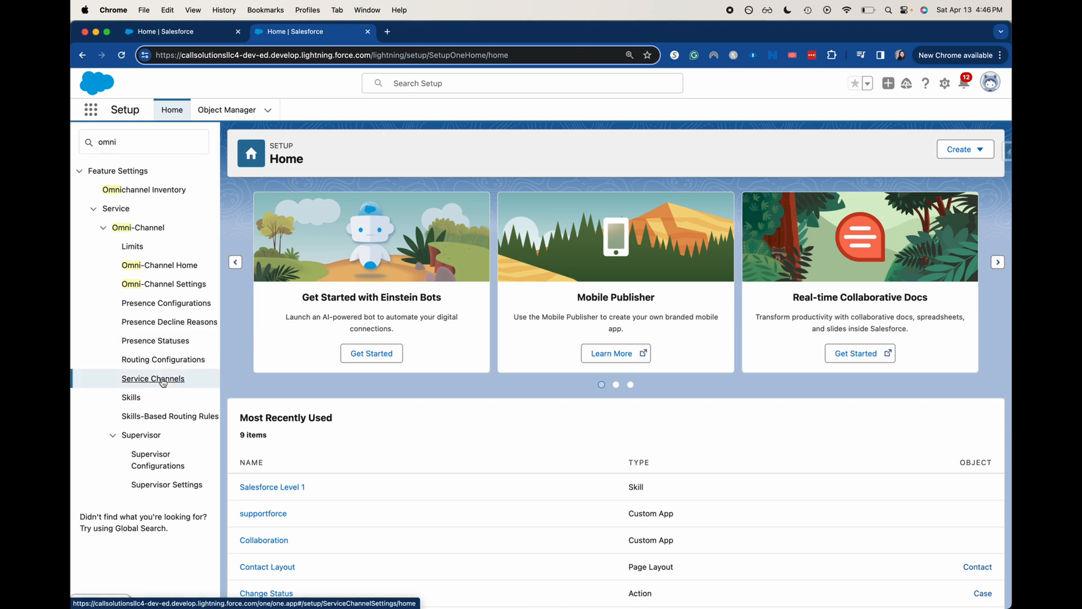
{"action": "left_click", "coordinate": [153, 378]}
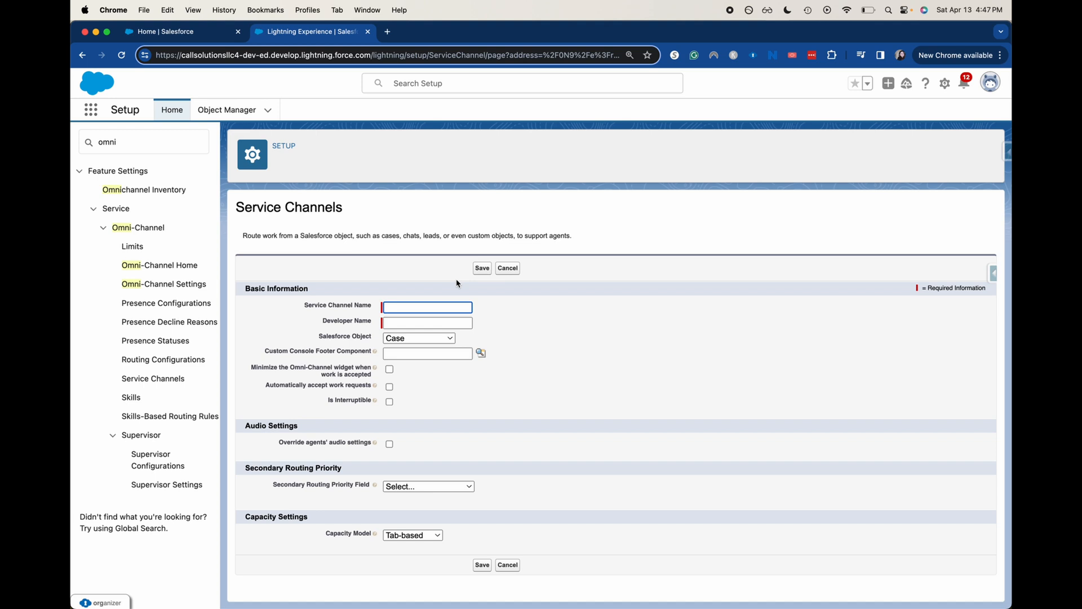
Step: Enter 'Walkin' as the service channel name, auto-filling the developer name
{"action": "type", "text": "Wal"}
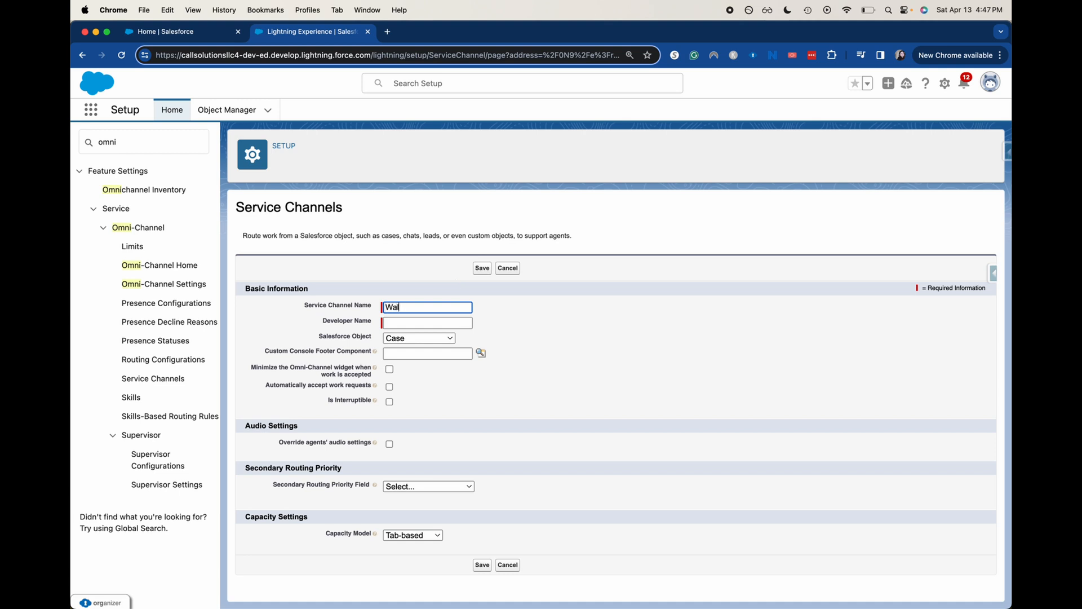
{"action": "type", "text": "kin"}
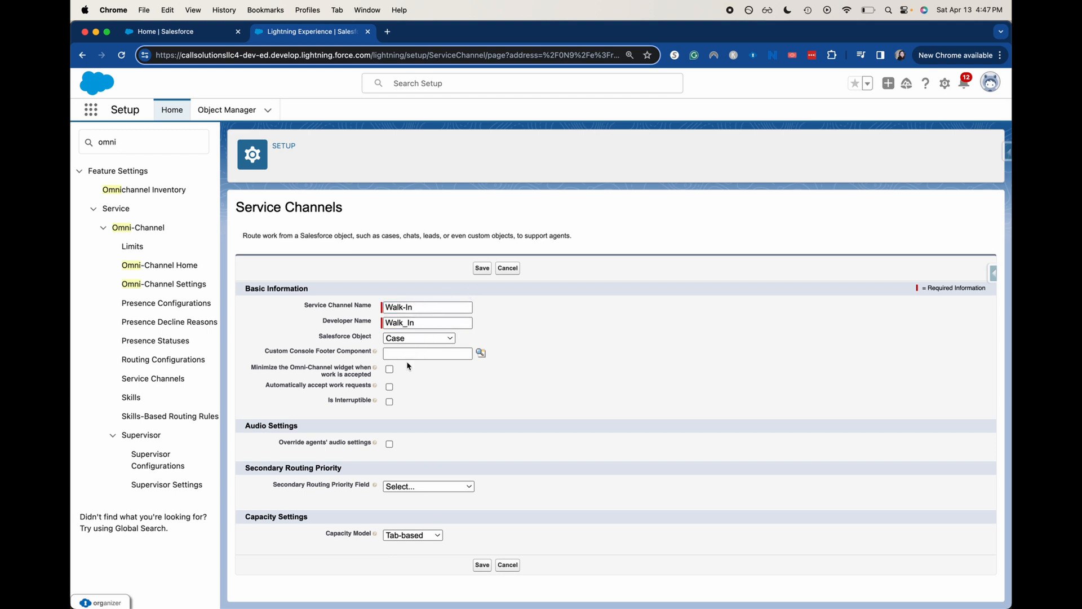
{"action": "mouse_move", "coordinate": [348, 503]}
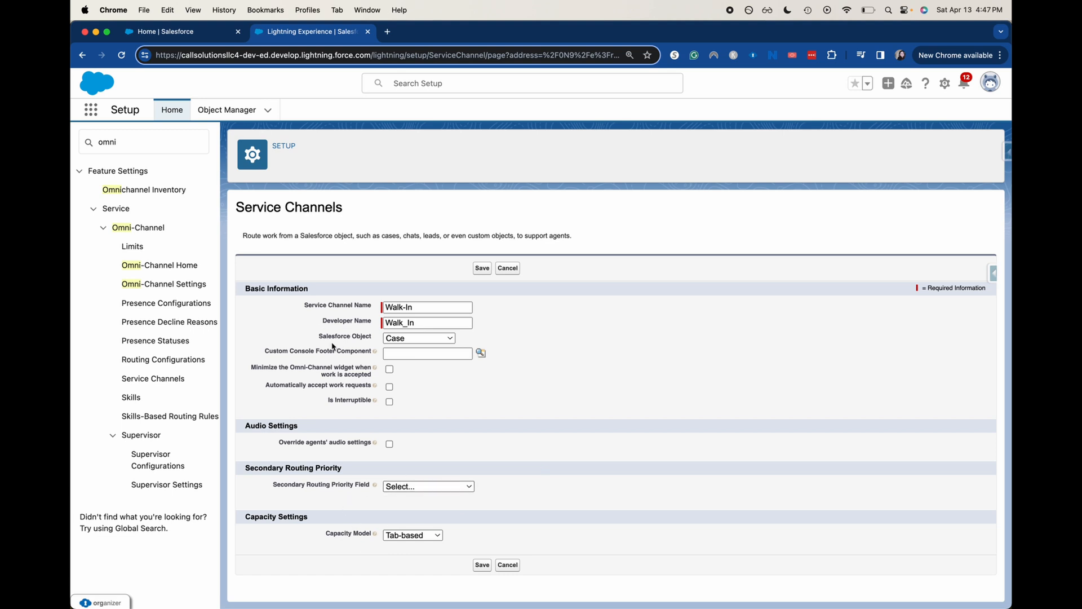
{"action": "mouse_move", "coordinate": [329, 280]}
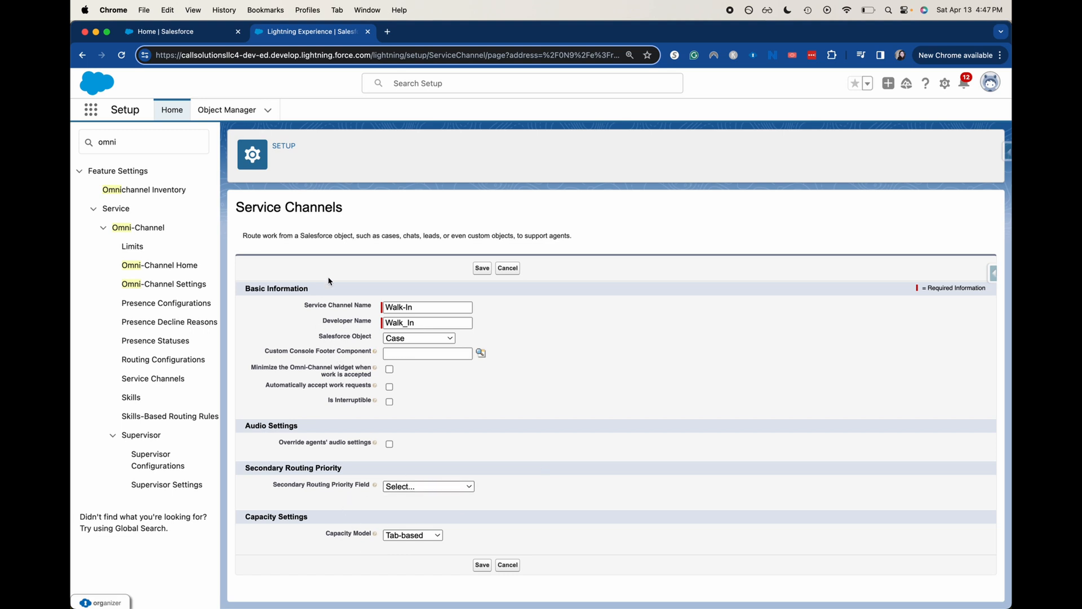
Step: Keep Case as the routed object, save Walk-In, and view the Service Channels list
{"action": "left_click", "coordinate": [418, 337]}
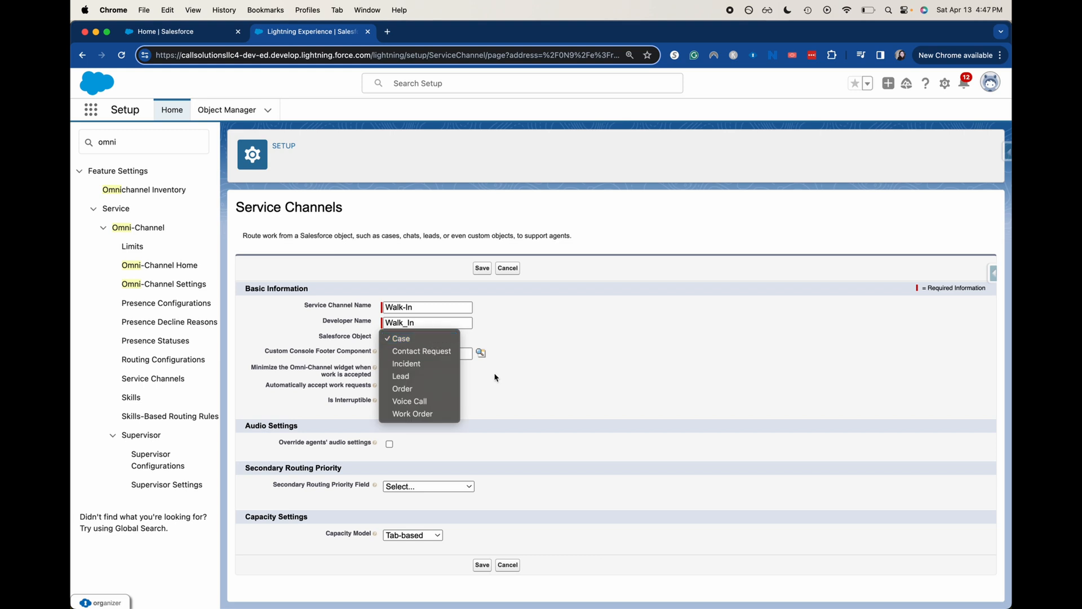
{"action": "mouse_move", "coordinate": [608, 414]}
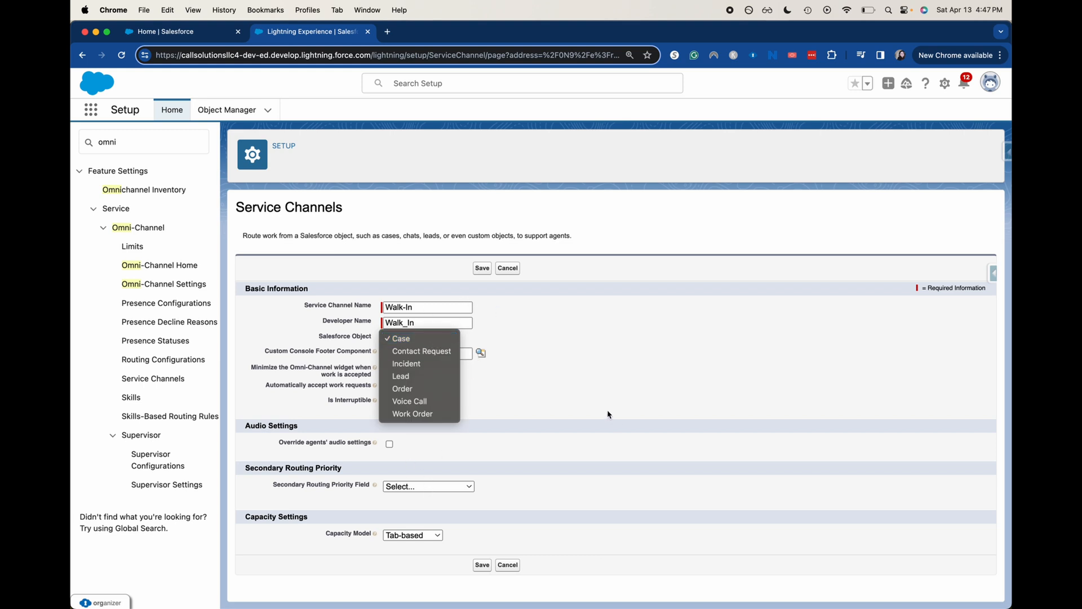
{"action": "left_click", "coordinate": [399, 338]}
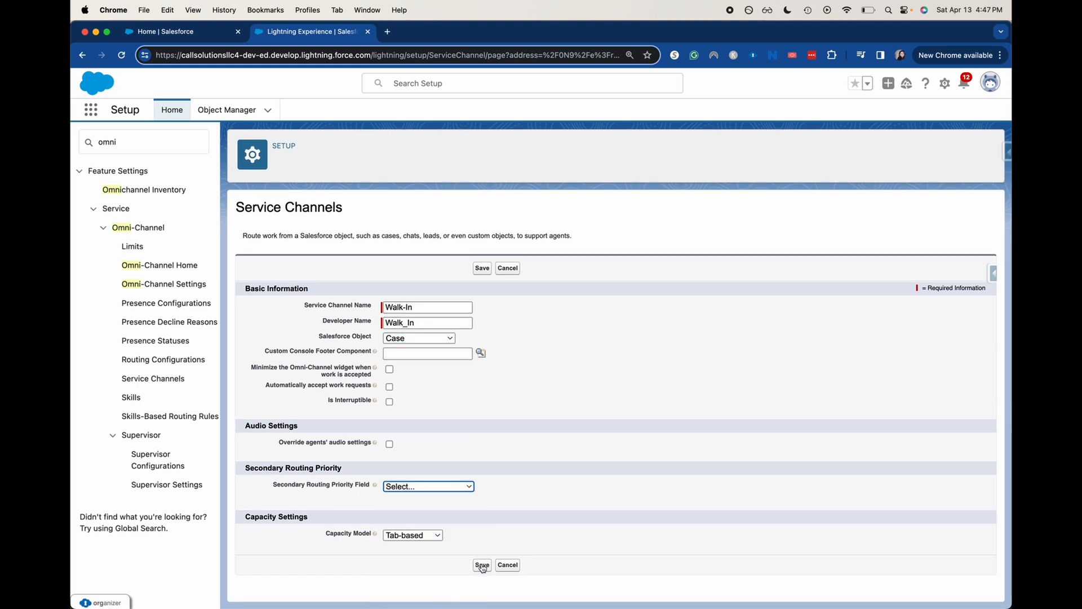
{"action": "left_click", "coordinate": [482, 564]}
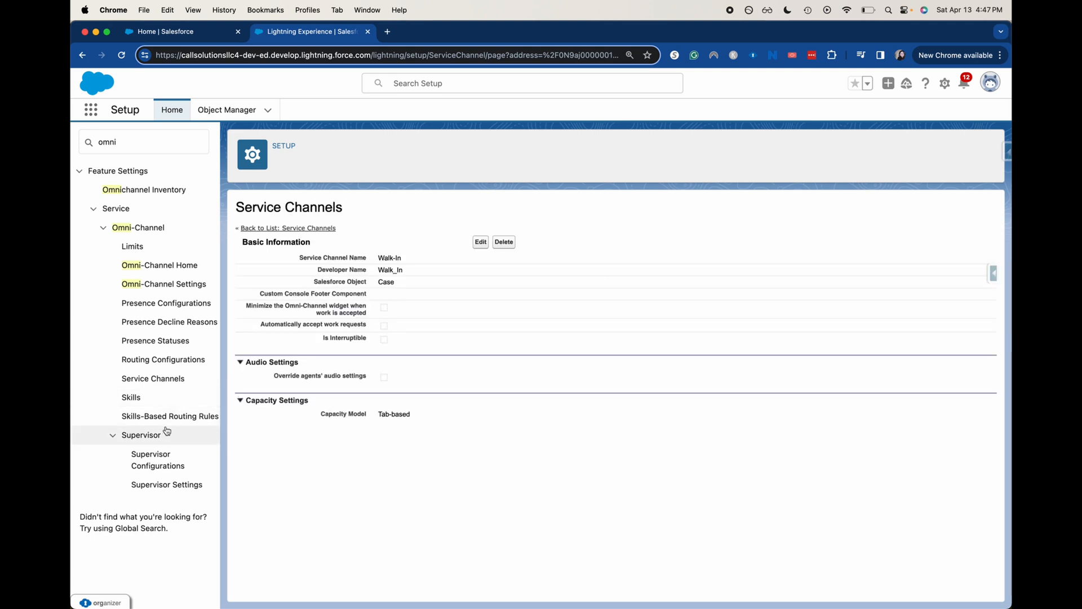
{"action": "left_click", "coordinate": [153, 378]}
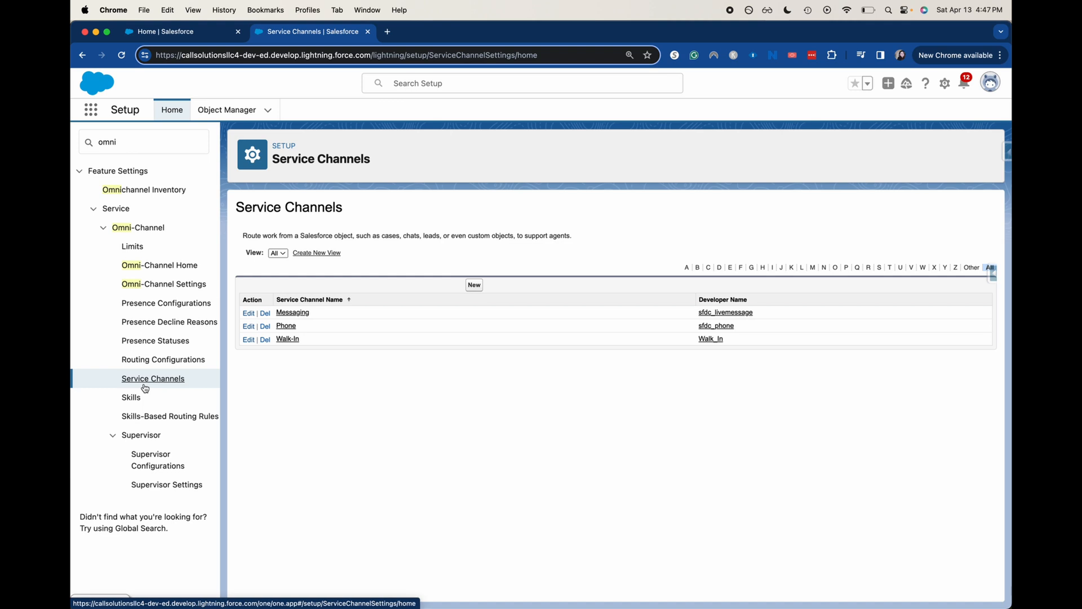
{"action": "mouse_move", "coordinate": [169, 322]}
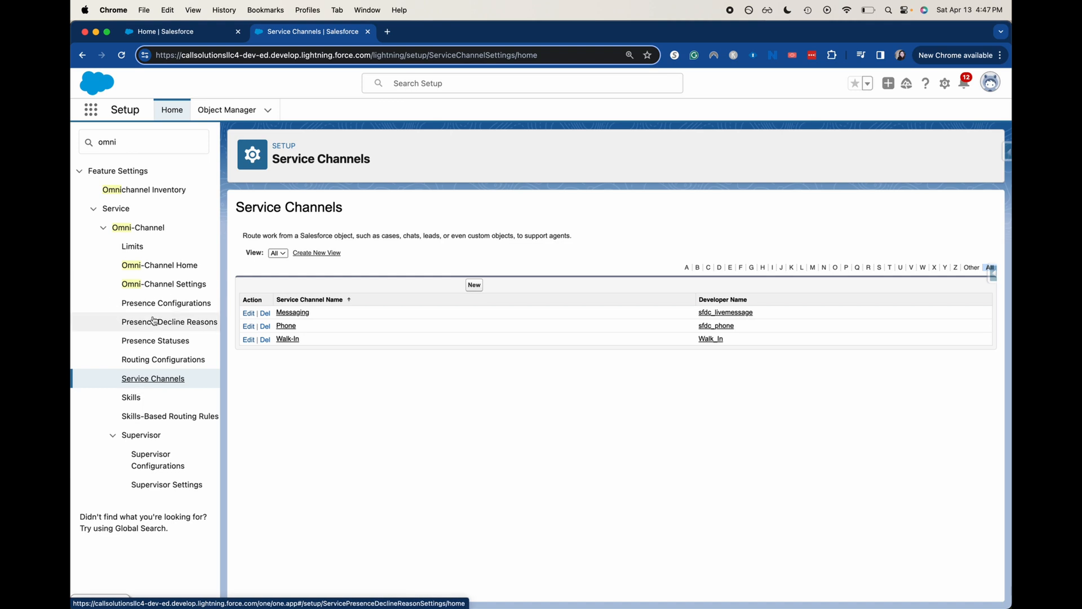